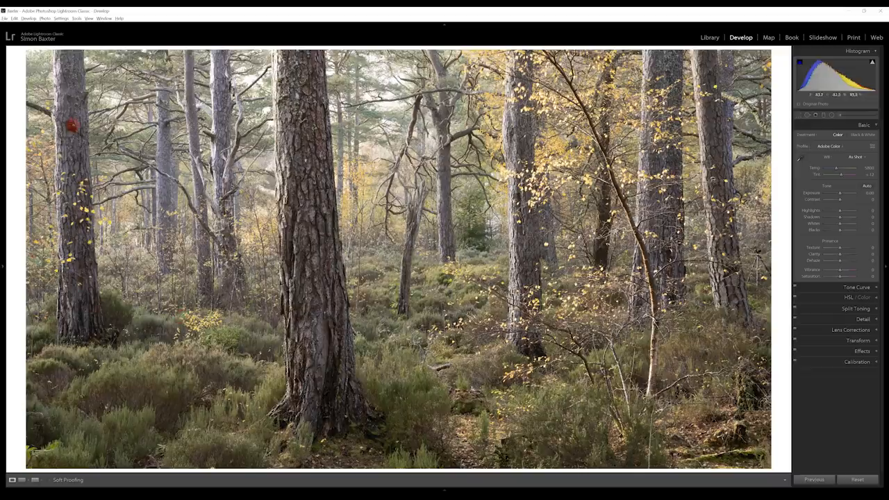
mouse_move(87, 236)
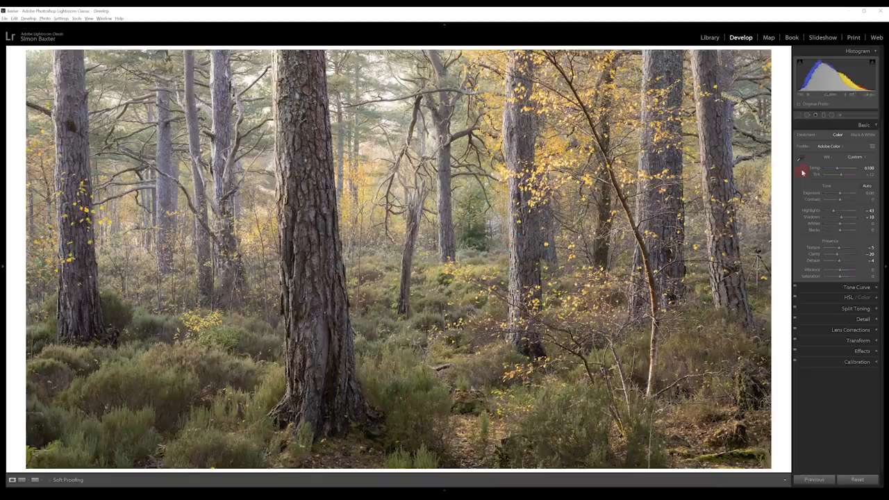
Warm the colour temperature, lift the shadows and reduce clarity/texture for a softer look.
drag(844, 168, 839, 168)
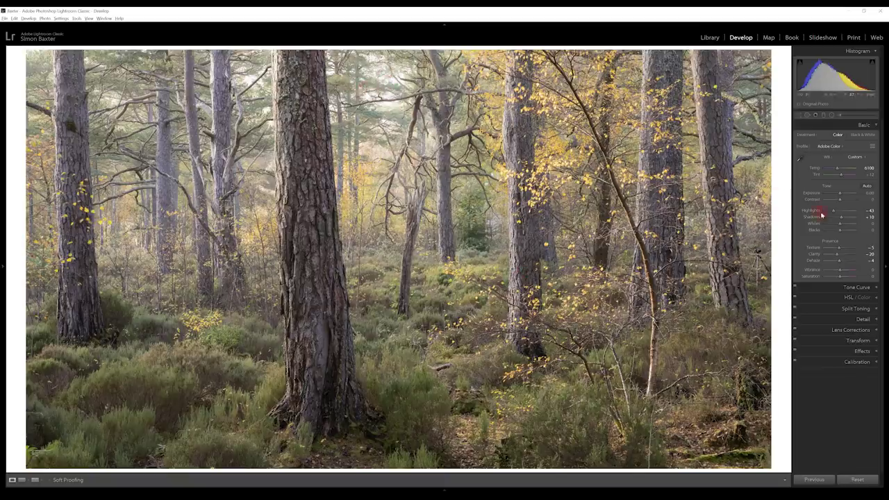
drag(840, 217, 847, 217)
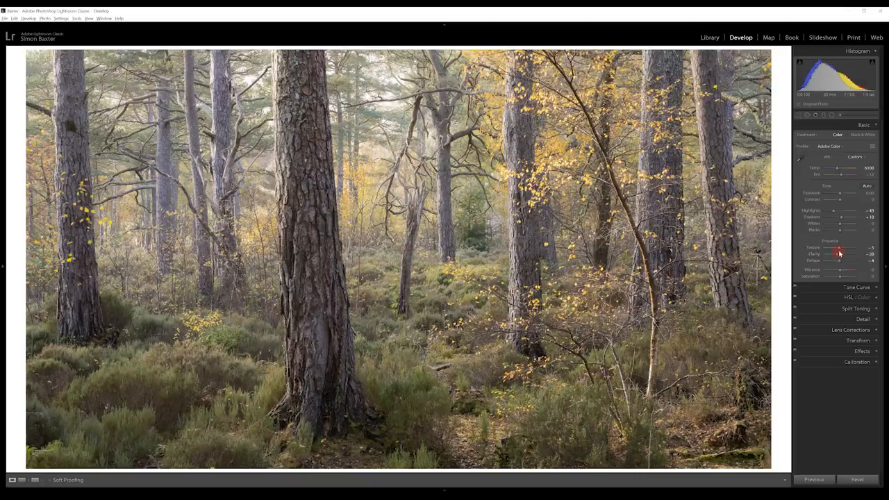
drag(840, 252, 840, 262)
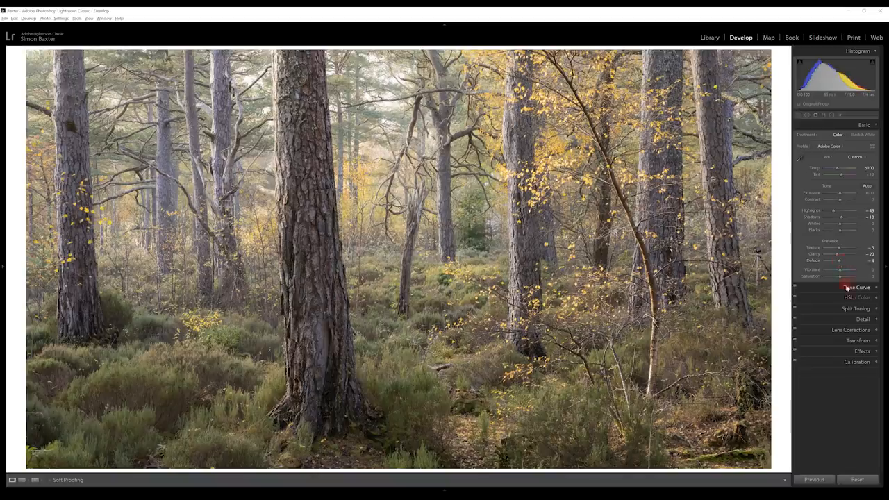
Reveal the HSL / Color panel's per-colour hue, saturation and luminance sliders.
click(848, 286)
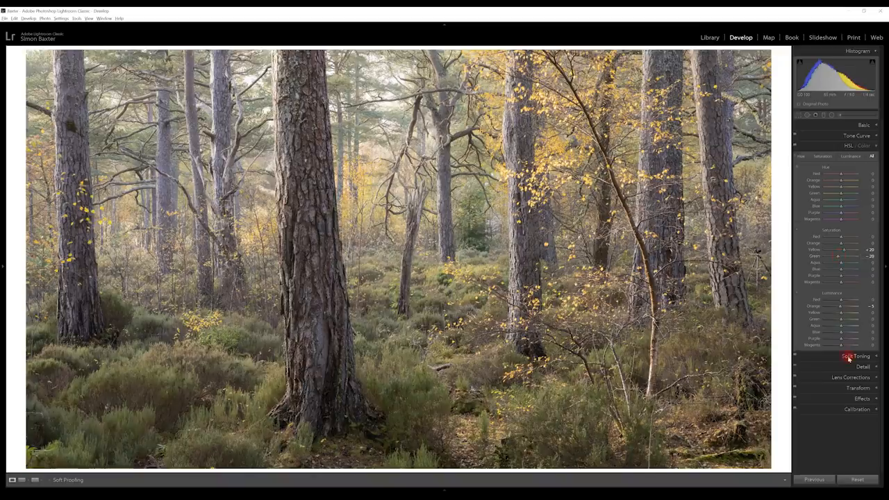
click(851, 355)
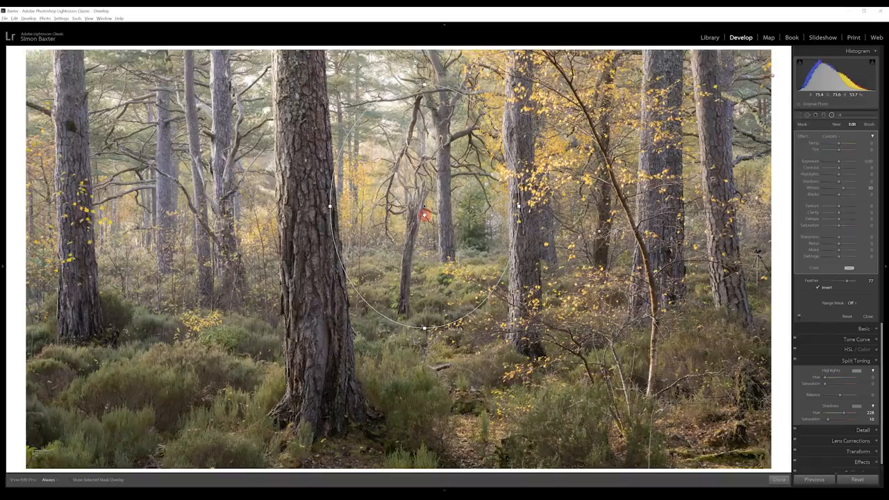
Draw a radial filter ellipse over the central trees and centre it on the image.
drag(424, 215, 438, 122)
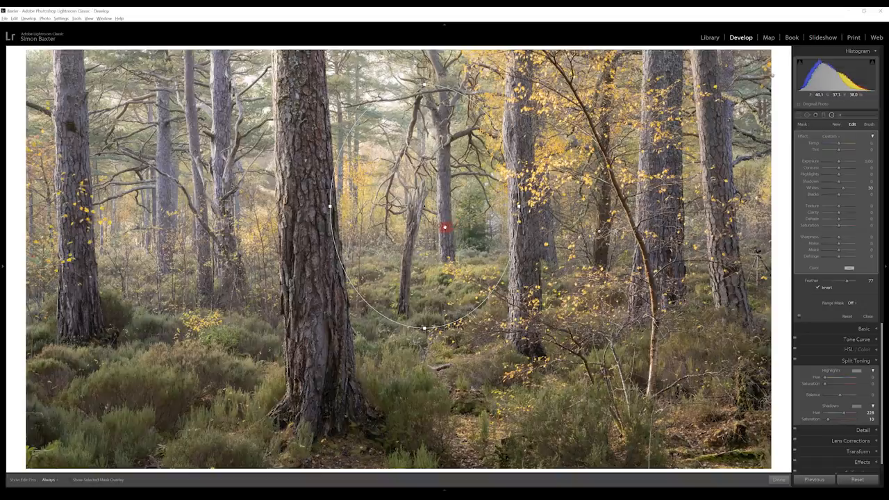
drag(446, 228, 425, 205)
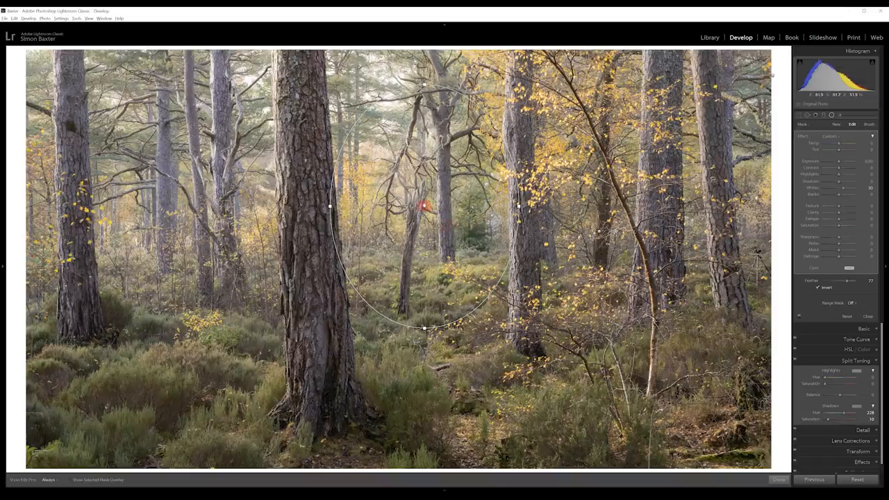